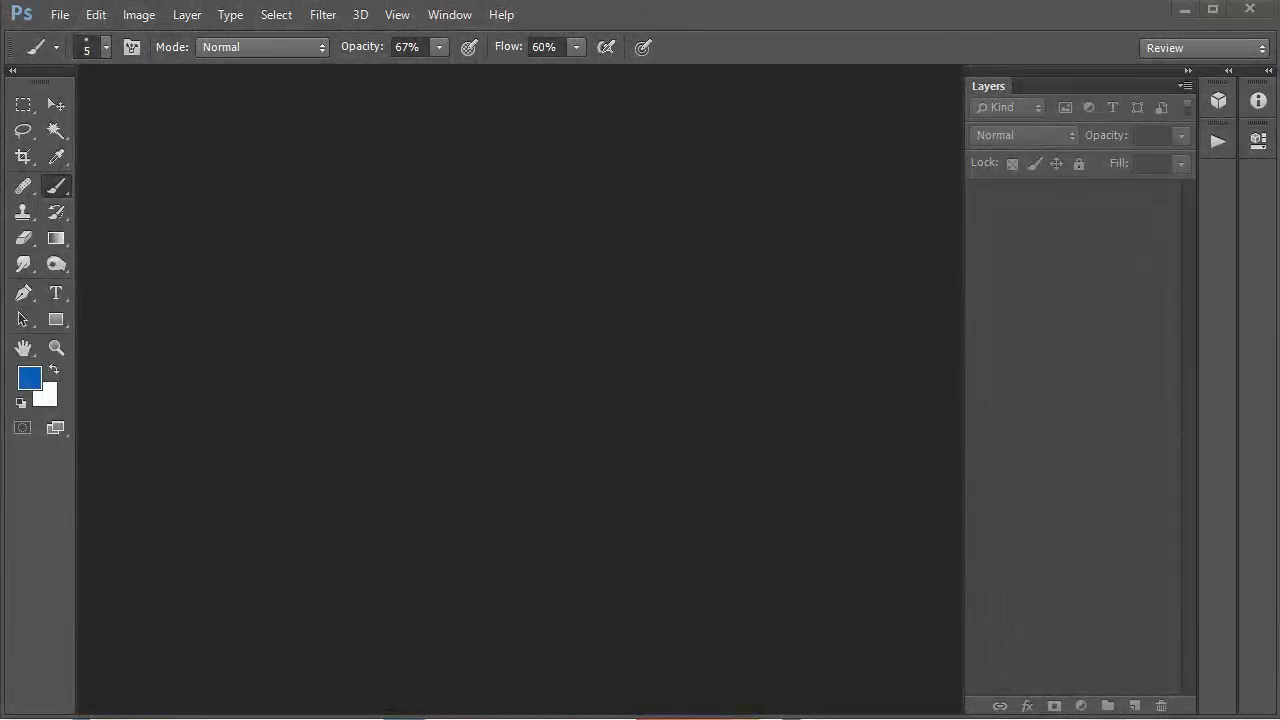
# Create a new A4 document at 300 px/inch with a white background.
pyautogui.click(60, 14)
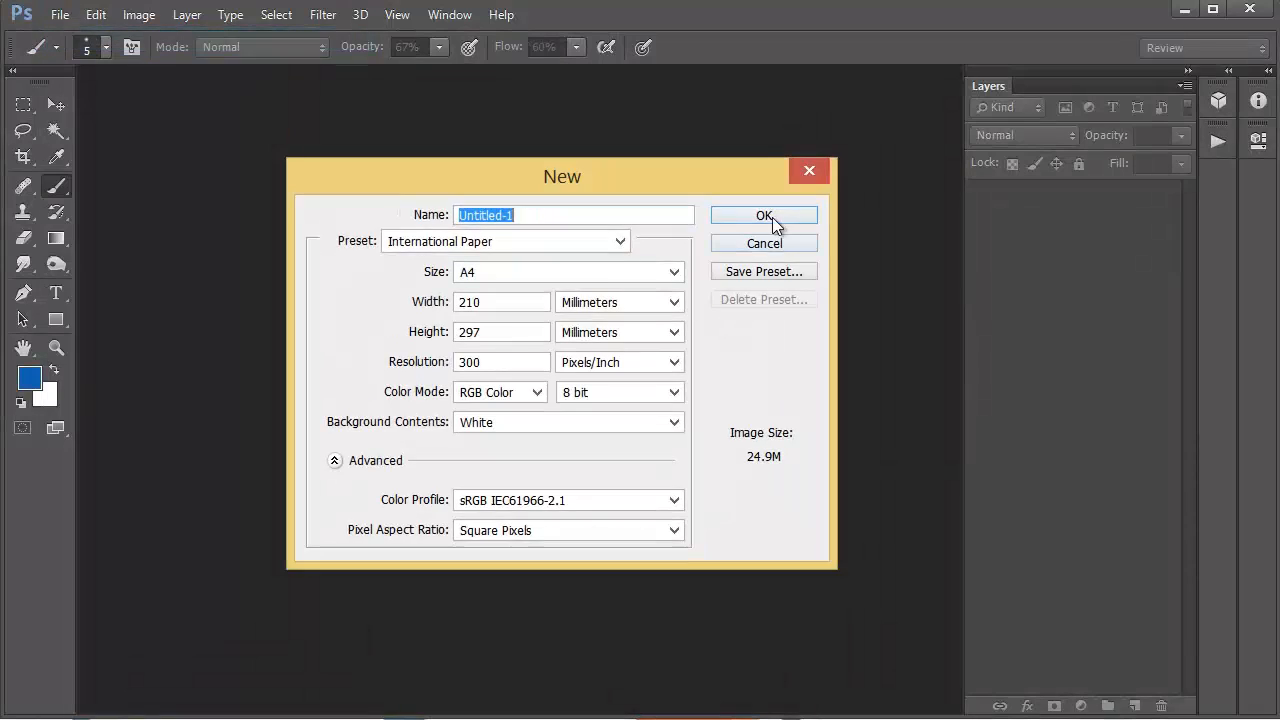
pyautogui.click(764, 216)
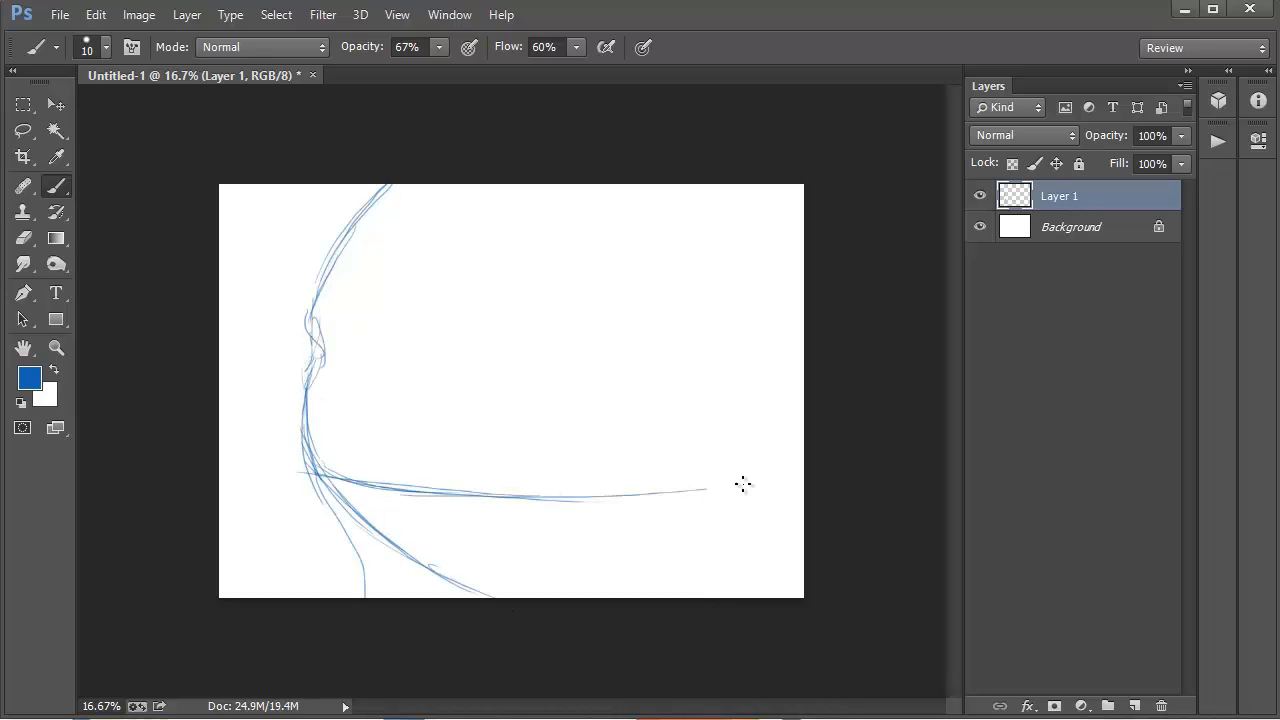
# Draw a long blue curve and more tree lines at top left, adjusting brush size between strokes.
pyautogui.moveTo(744, 486); pyautogui.dragTo(302, 566)
pyautogui.write('5')
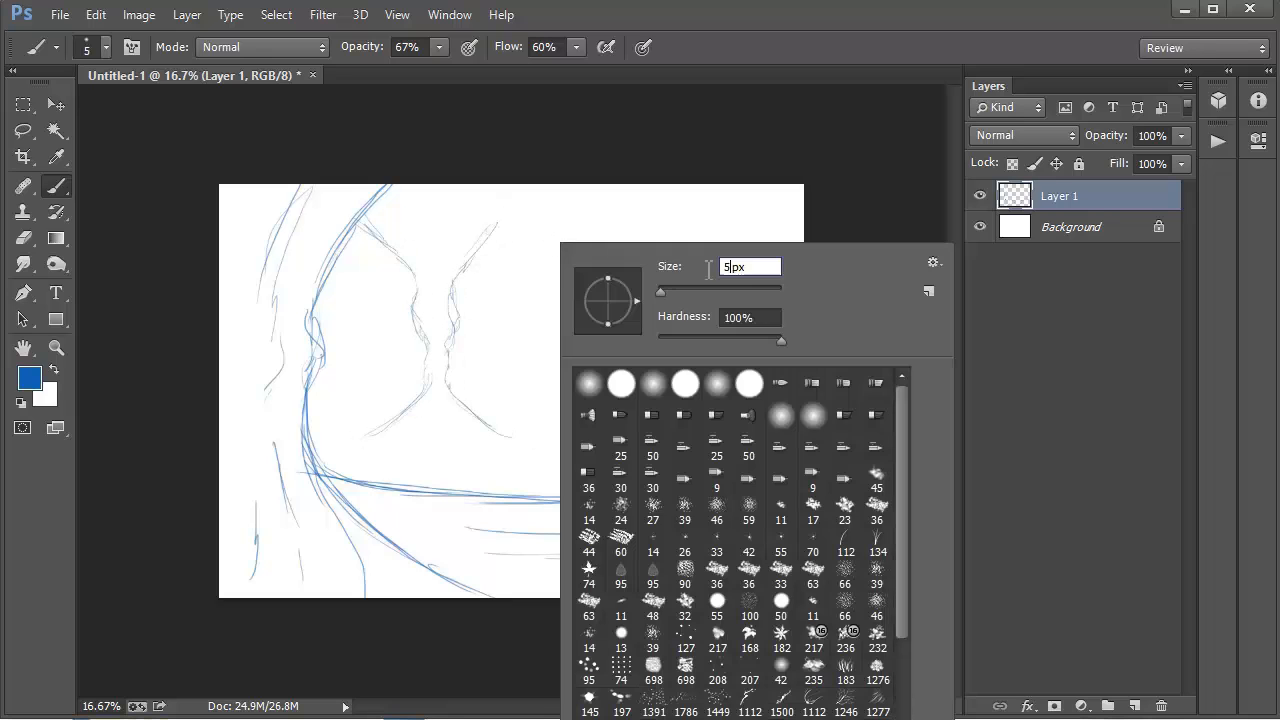
pyautogui.click(760, 264)
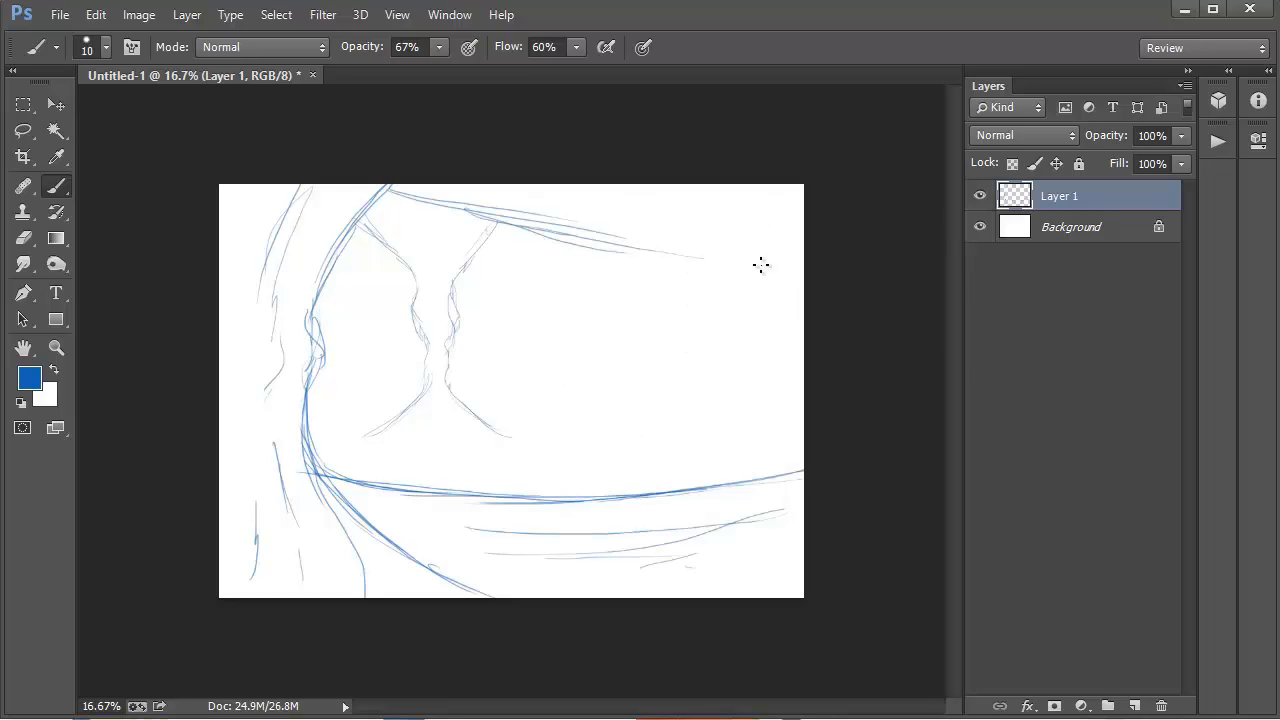
pyautogui.rightClick(760, 264)
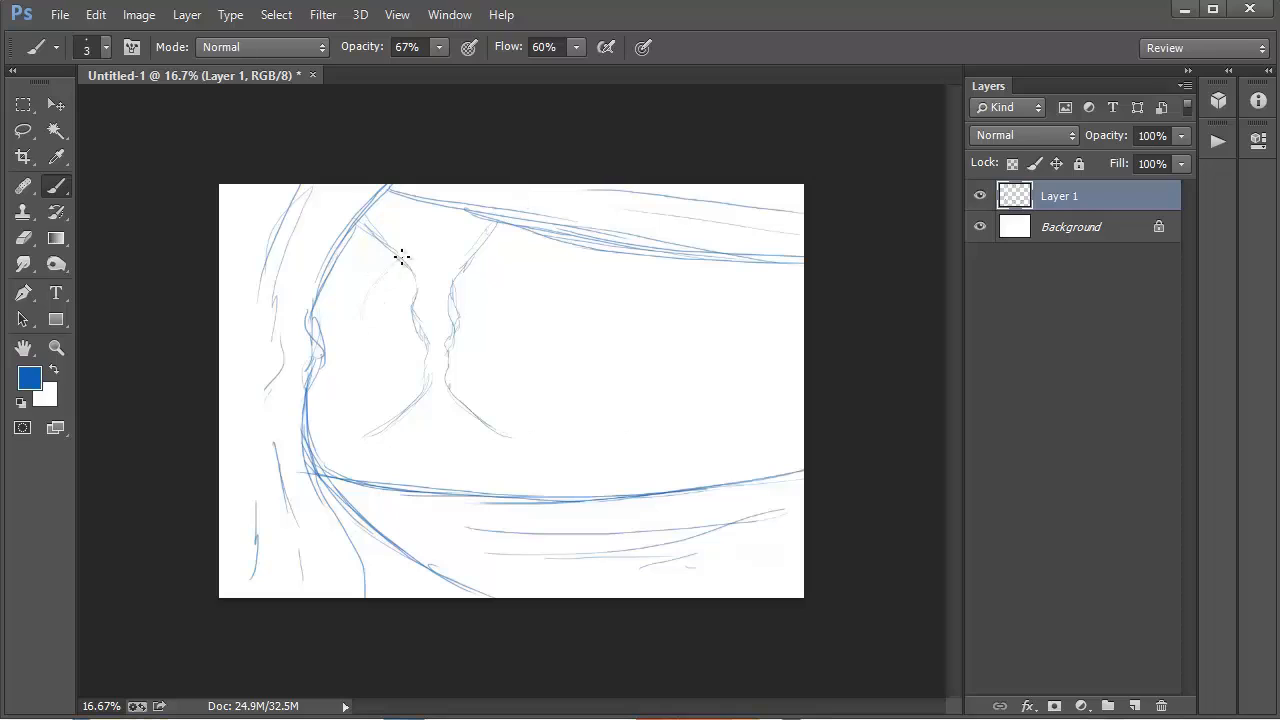
pyautogui.moveTo(400, 256); pyautogui.dragTo(320, 390)
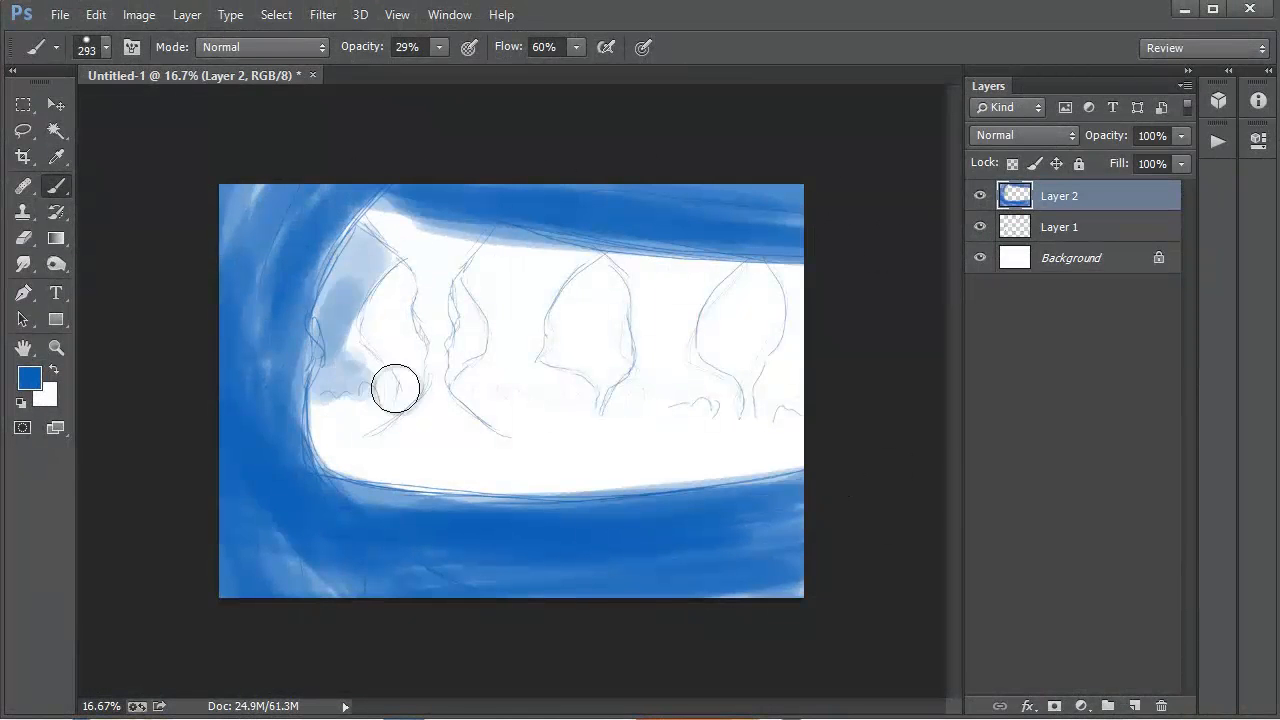
# Paint blue tone over the left tree trunks and deepen the lower foreground.
pyautogui.moveTo(396, 388); pyautogui.dragTo(516, 390)
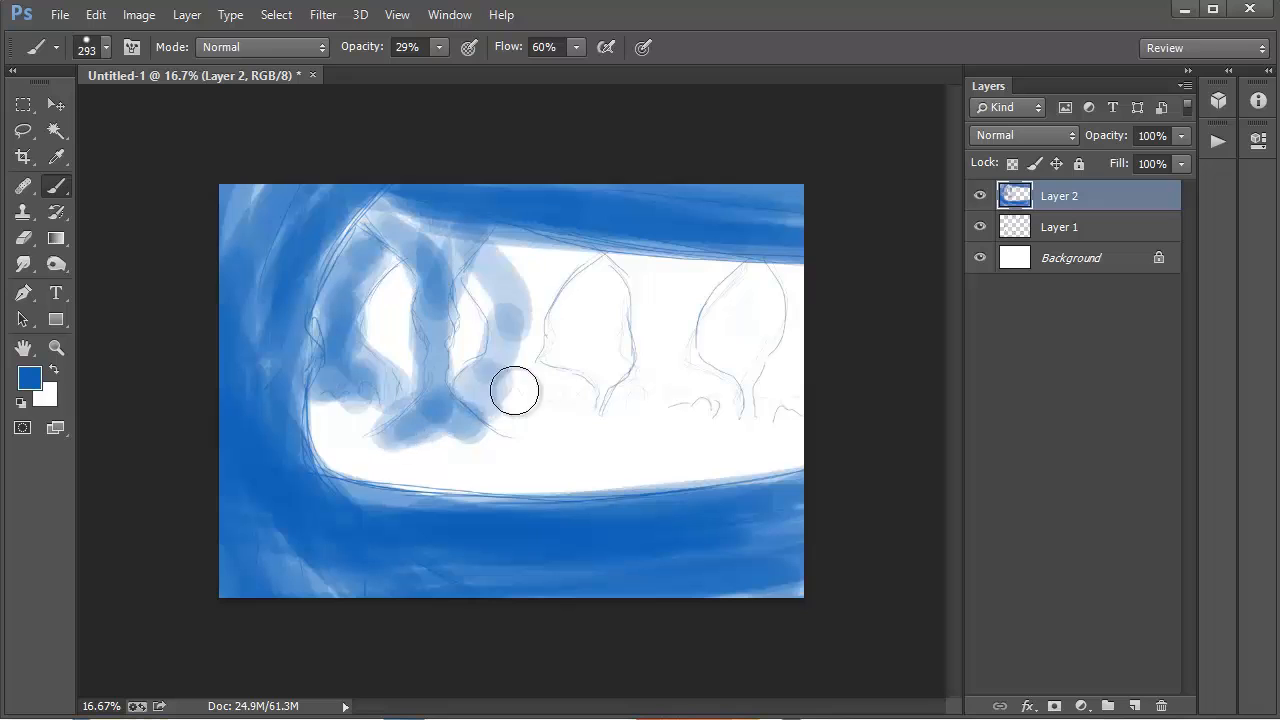
pyautogui.moveTo(516, 390); pyautogui.dragTo(664, 360)
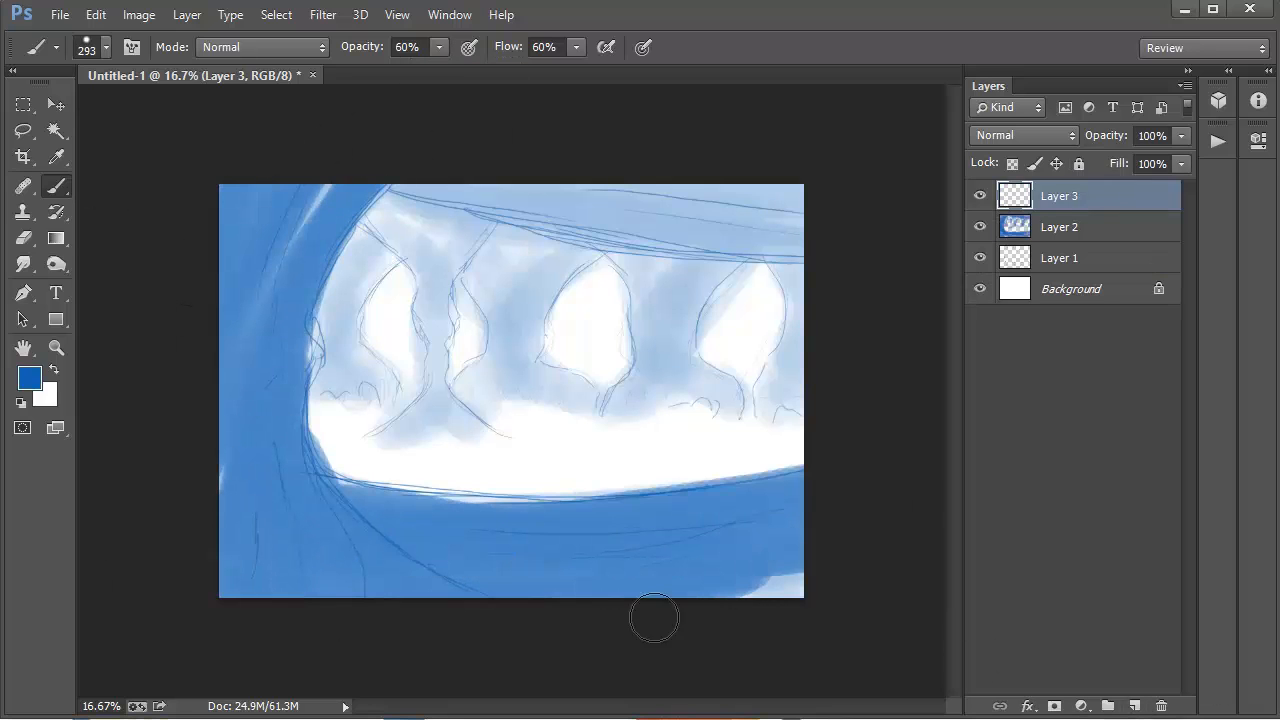
pyautogui.moveTo(654, 616); pyautogui.dragTo(244, 480)
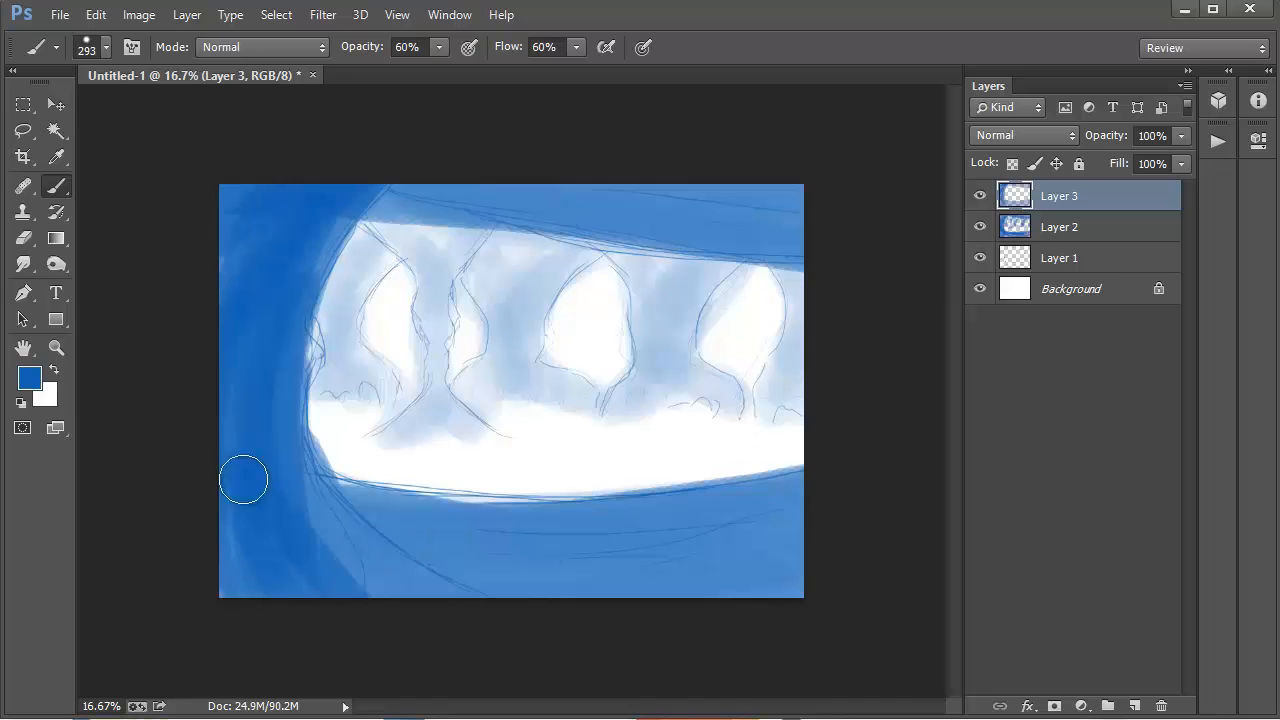
# Add a line-work layer and sketch the archer and foreground figures in the clearing.
pyautogui.click(1108, 706)
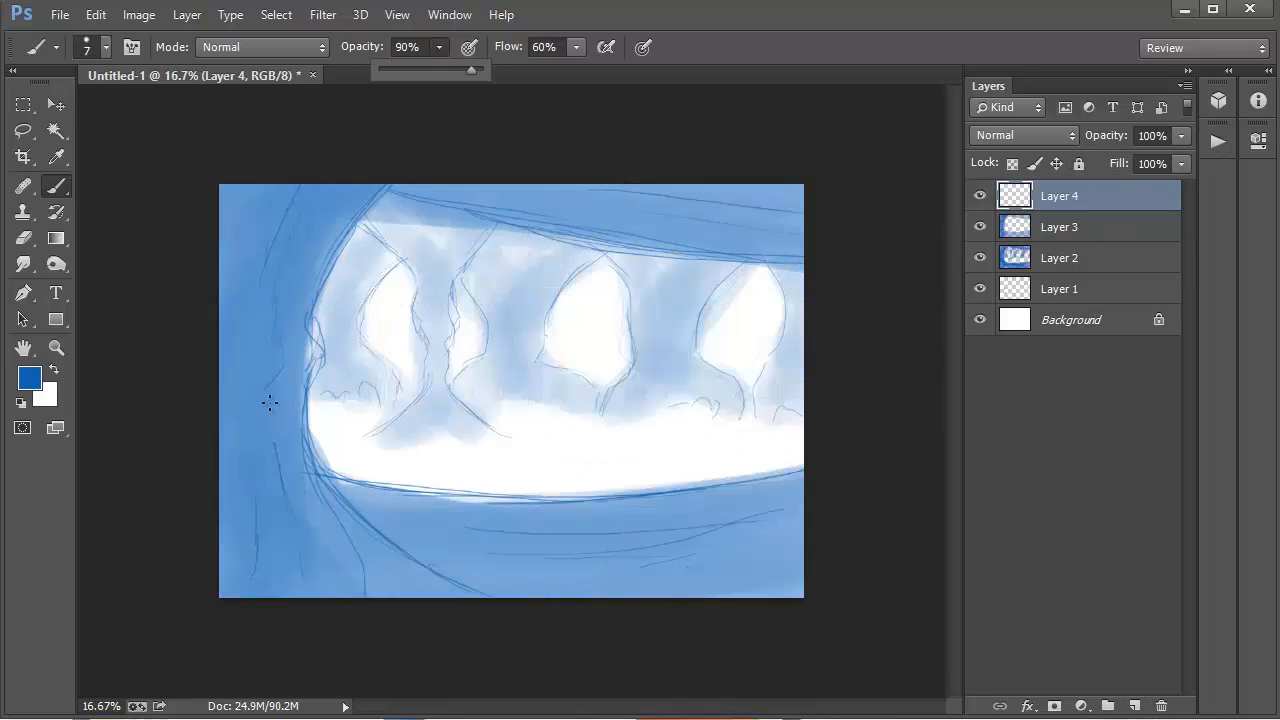
pyautogui.moveTo(270, 420); pyautogui.dragTo(420, 560)
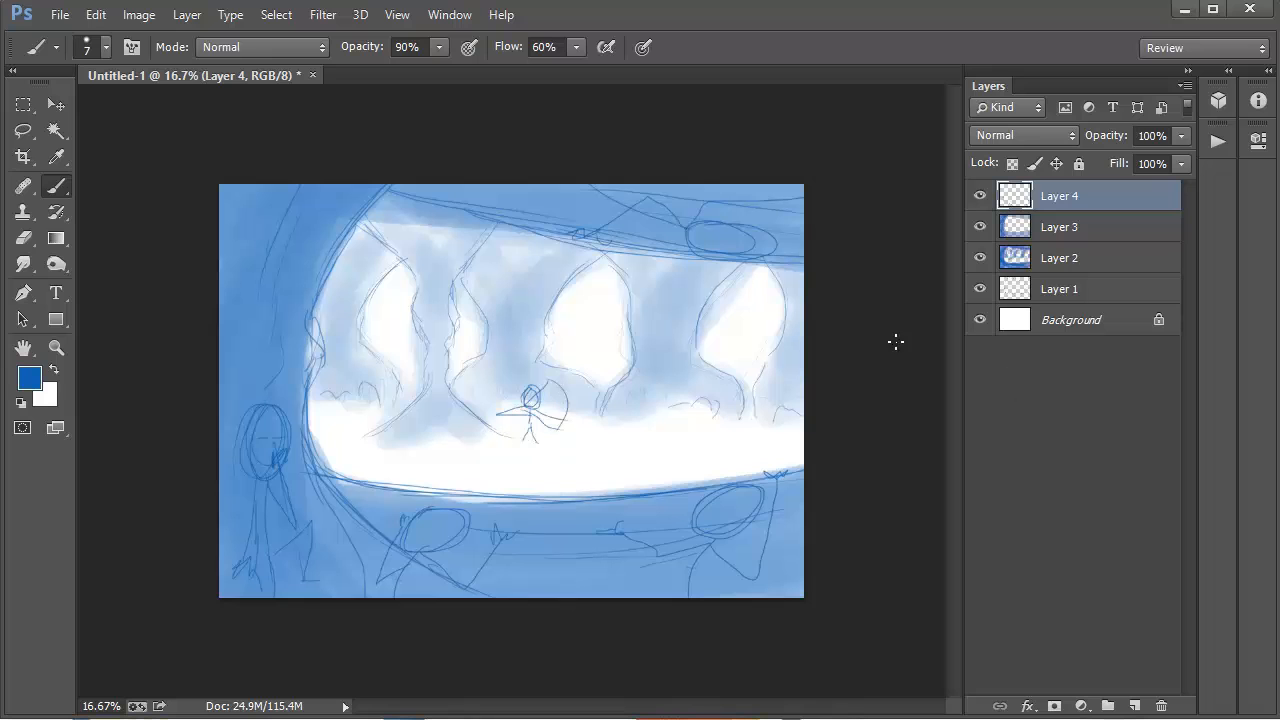
pyautogui.click(60, 16)
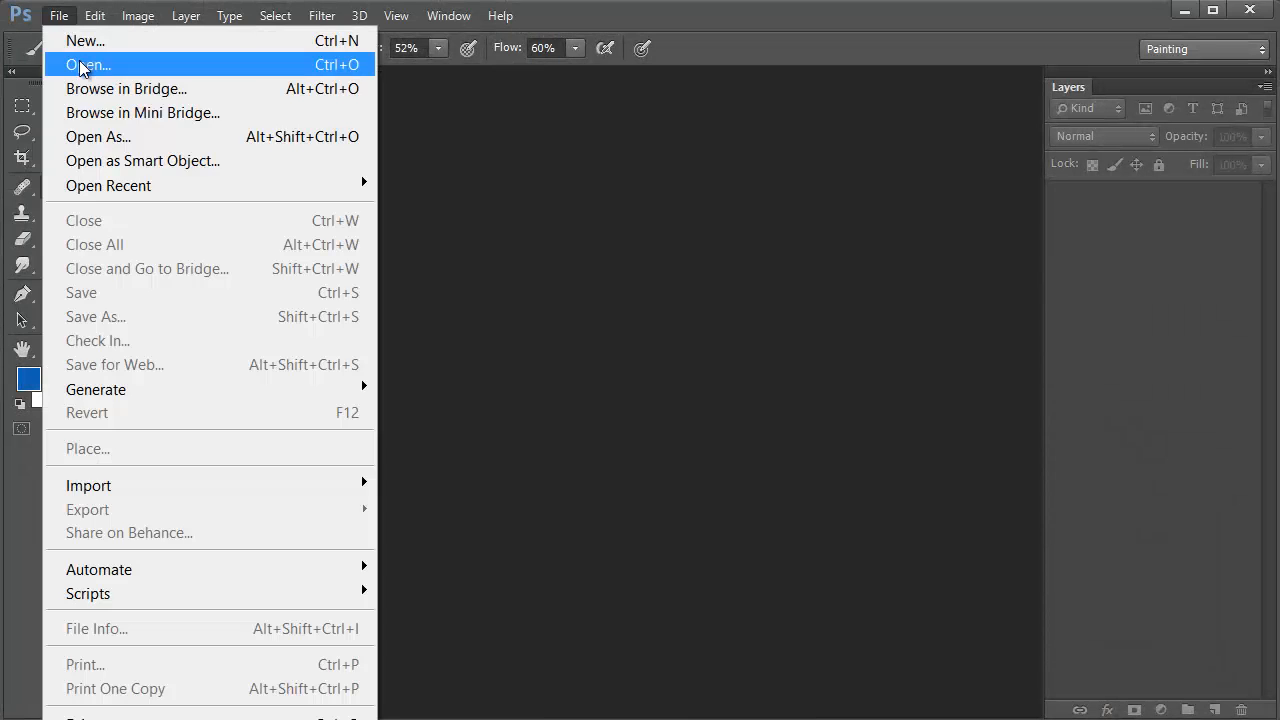
# Open char_sheet.jpg and lower the opacity of the duplicated outline layer.
pyautogui.click(88, 64)
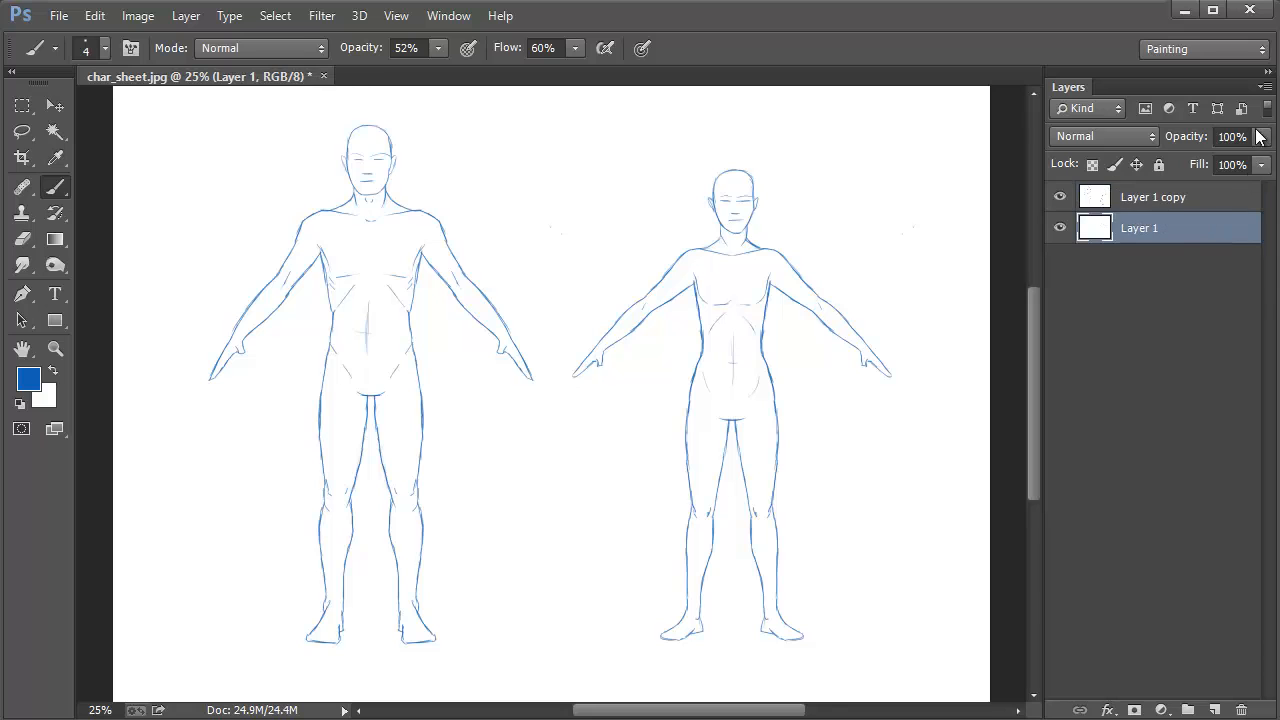
pyautogui.click(1158, 708)
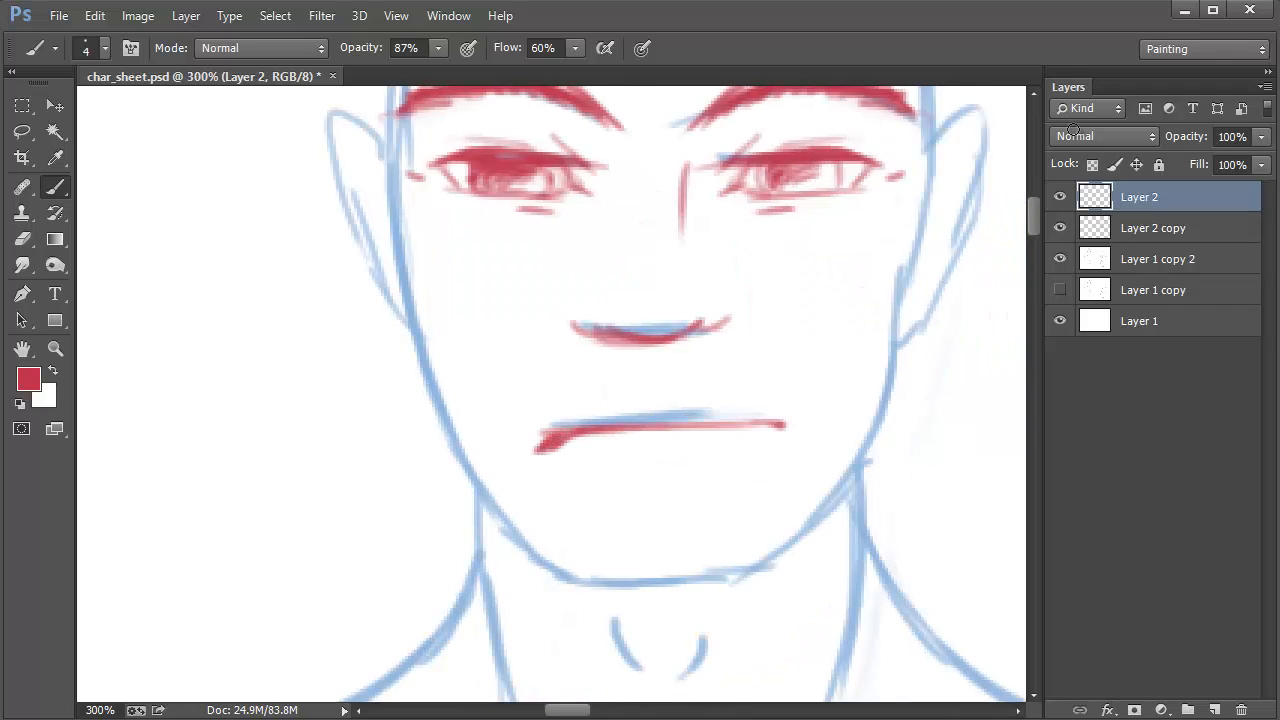
# Scroll down the male head while sketching red facial features and messy hair.
pyautogui.scroll(-3)
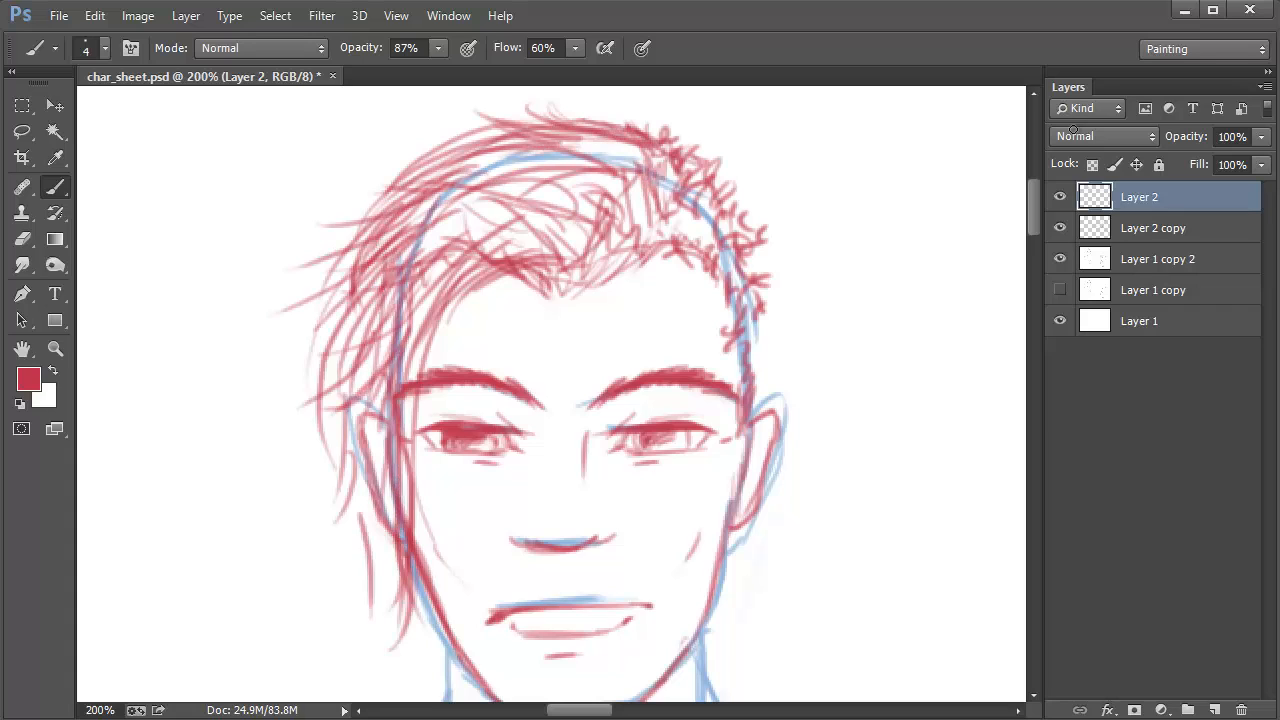
pyautogui.scroll(-3)
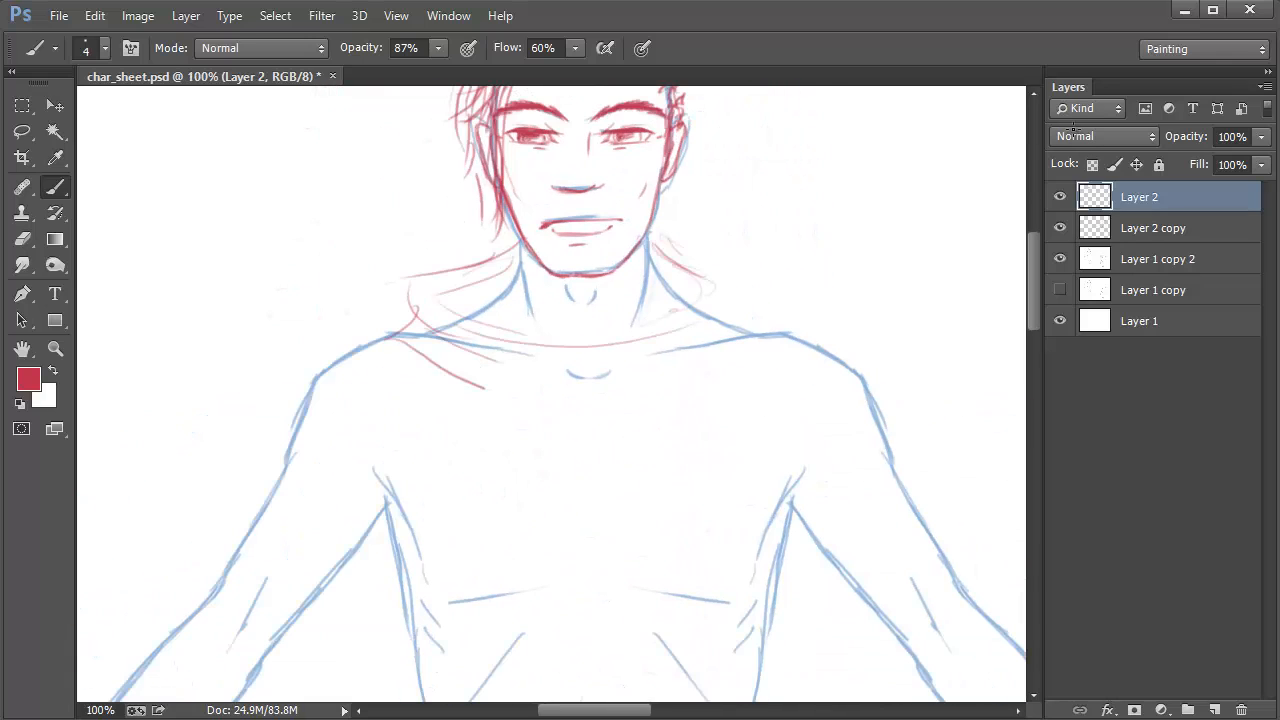
pyautogui.scroll(-3)
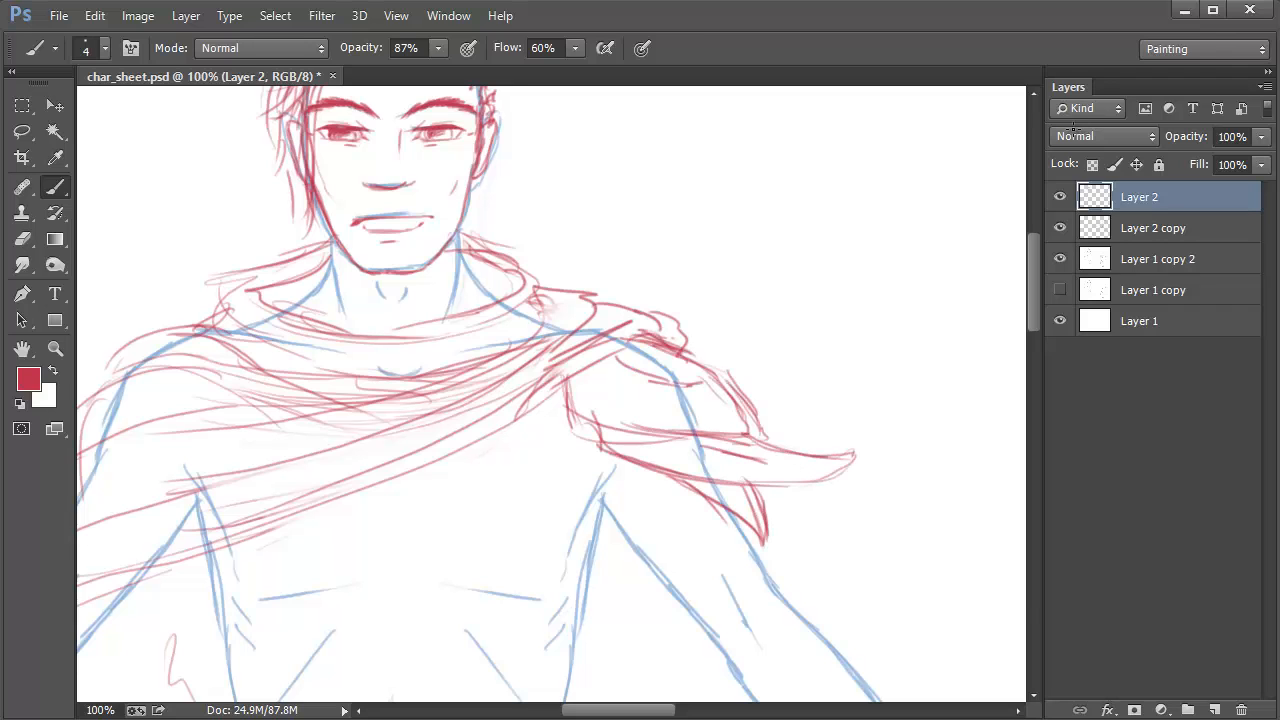
# Draw red costume strokes over the body outline, scrolling down to the waist and legs.
pyautogui.scroll(-3)
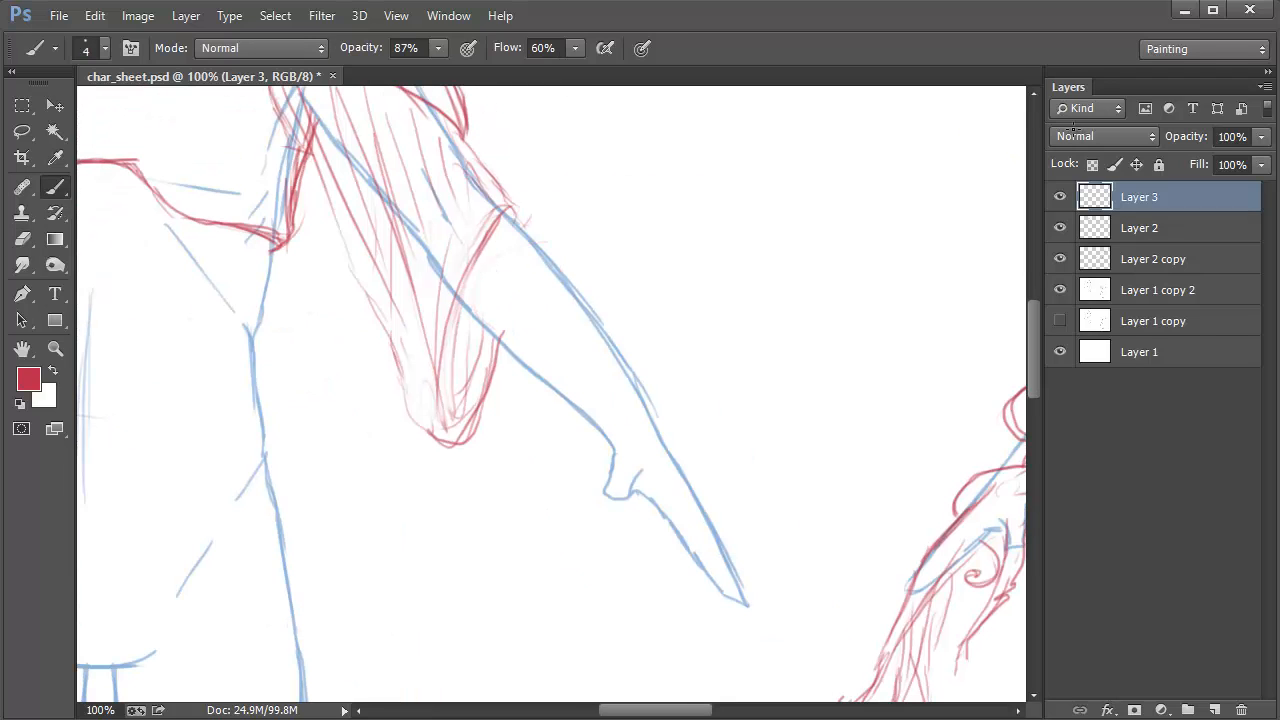
pyautogui.moveTo(470, 200); pyautogui.dragTo(650, 440)
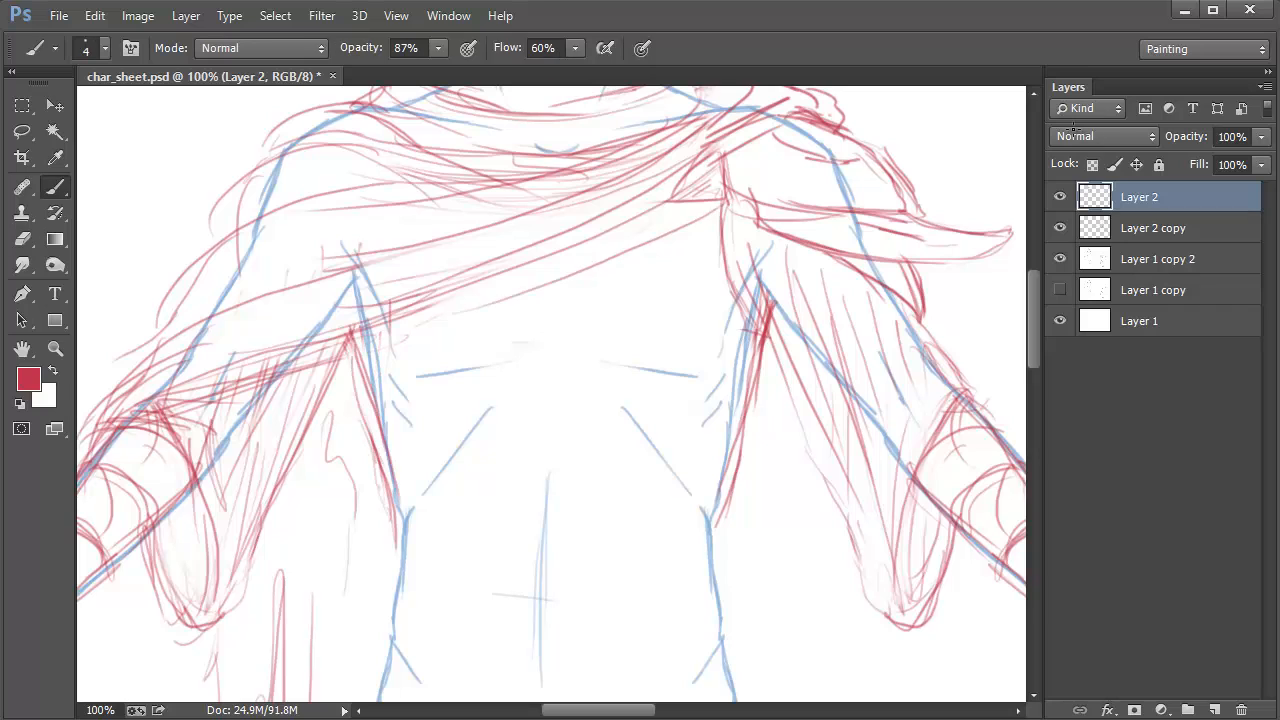
pyautogui.scroll(-3)
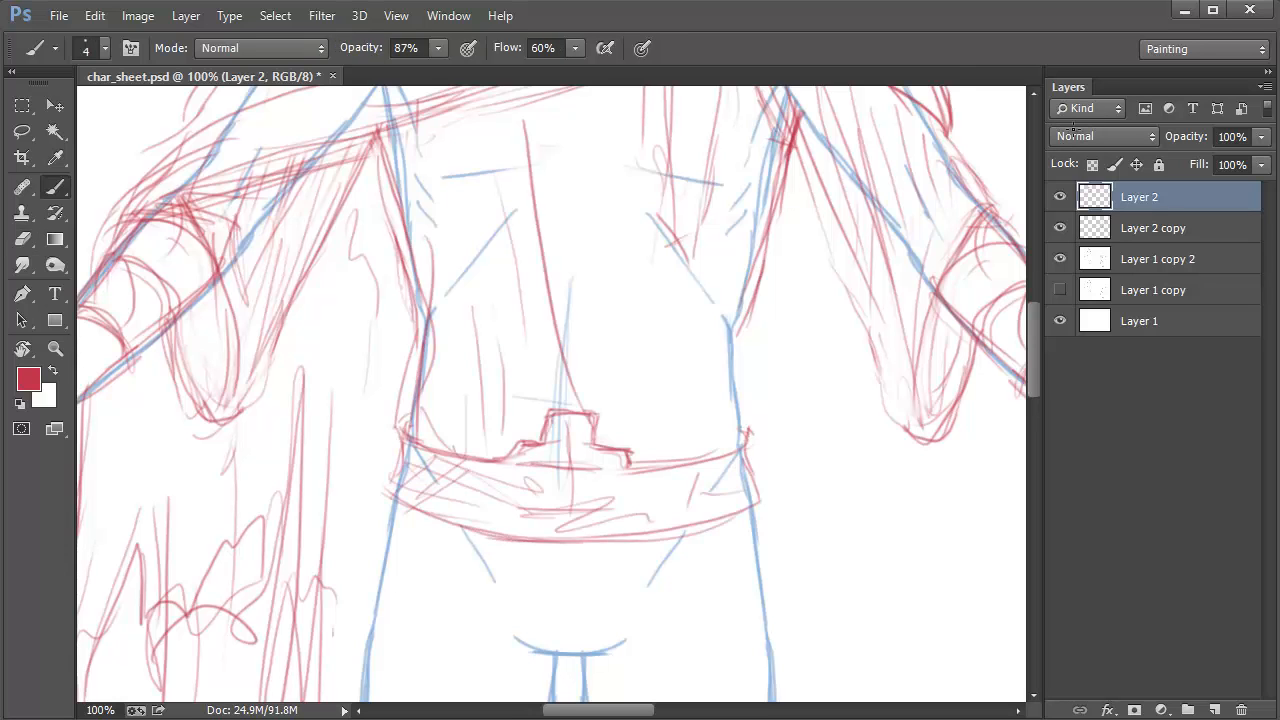
pyautogui.press('ctrl+minus')
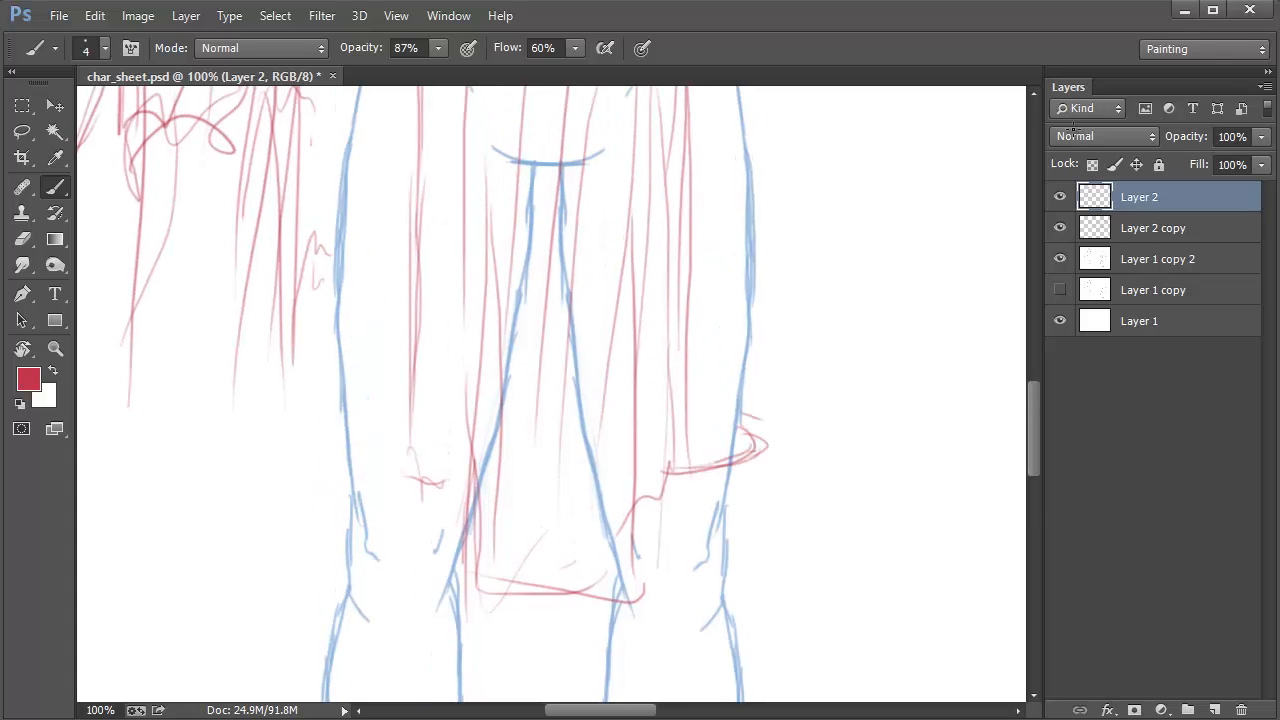
pyautogui.scroll(-3)
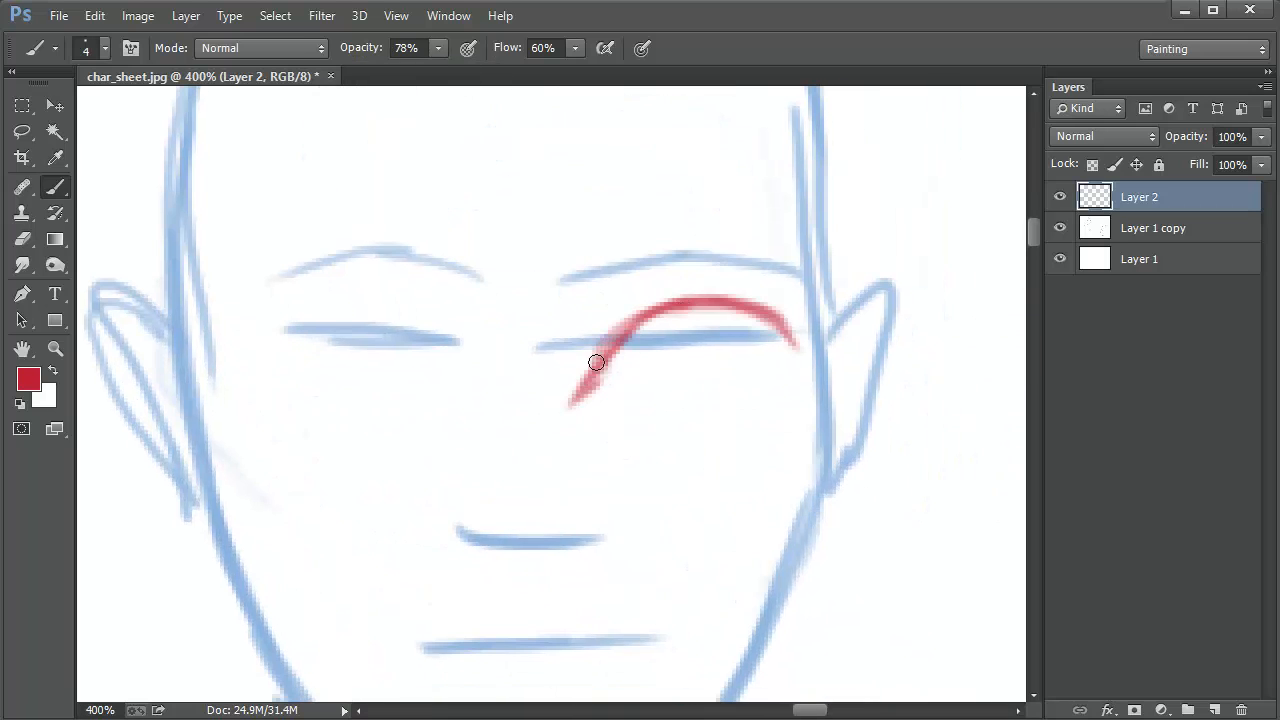
# Outline one eye's upper lid, then sketch the mouth and chin in red over the head guide.
pyautogui.moveTo(596, 364); pyautogui.dragTo(684, 348)
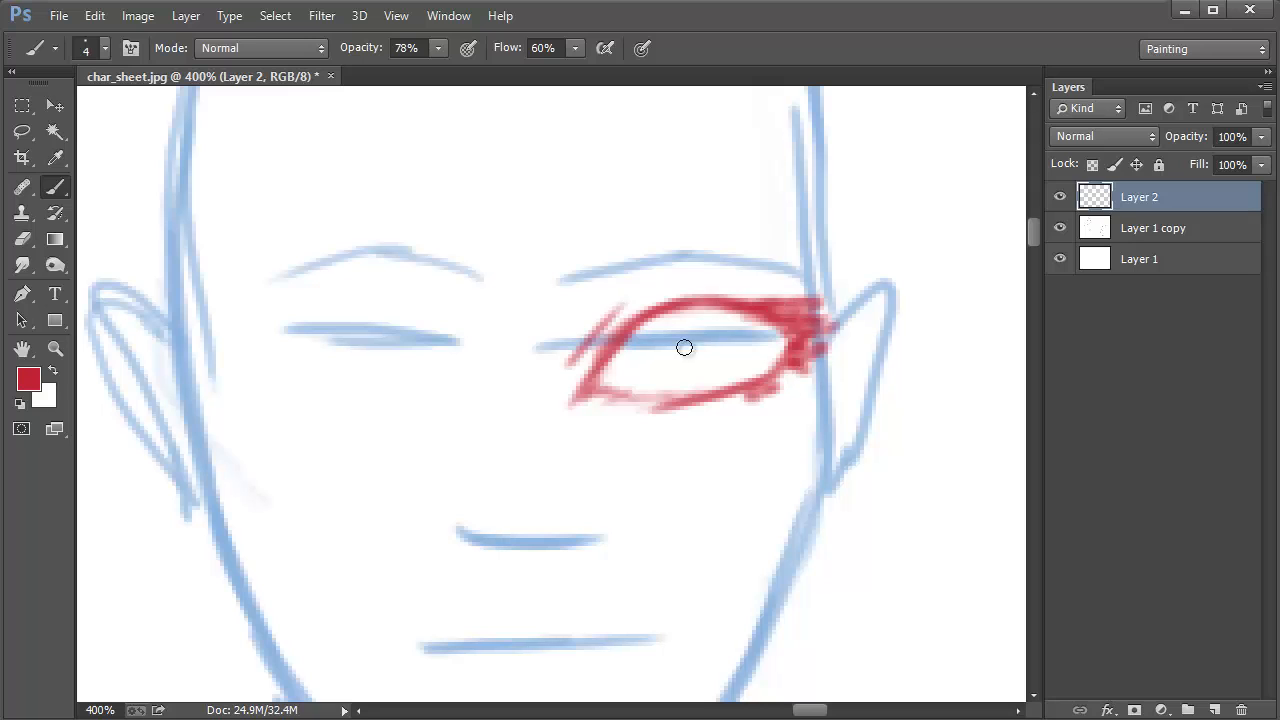
pyautogui.moveTo(684, 348); pyautogui.dragTo(696, 332)
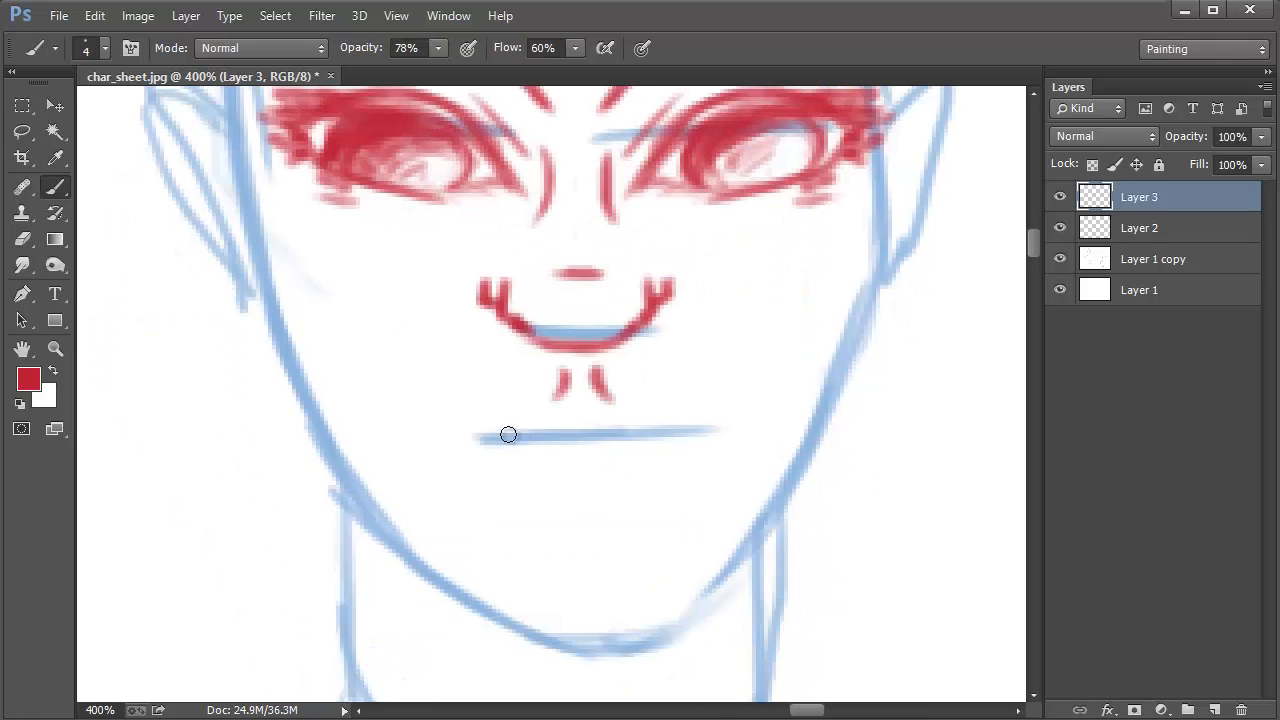
pyautogui.moveTo(480, 432); pyautogui.dragTo(700, 462)
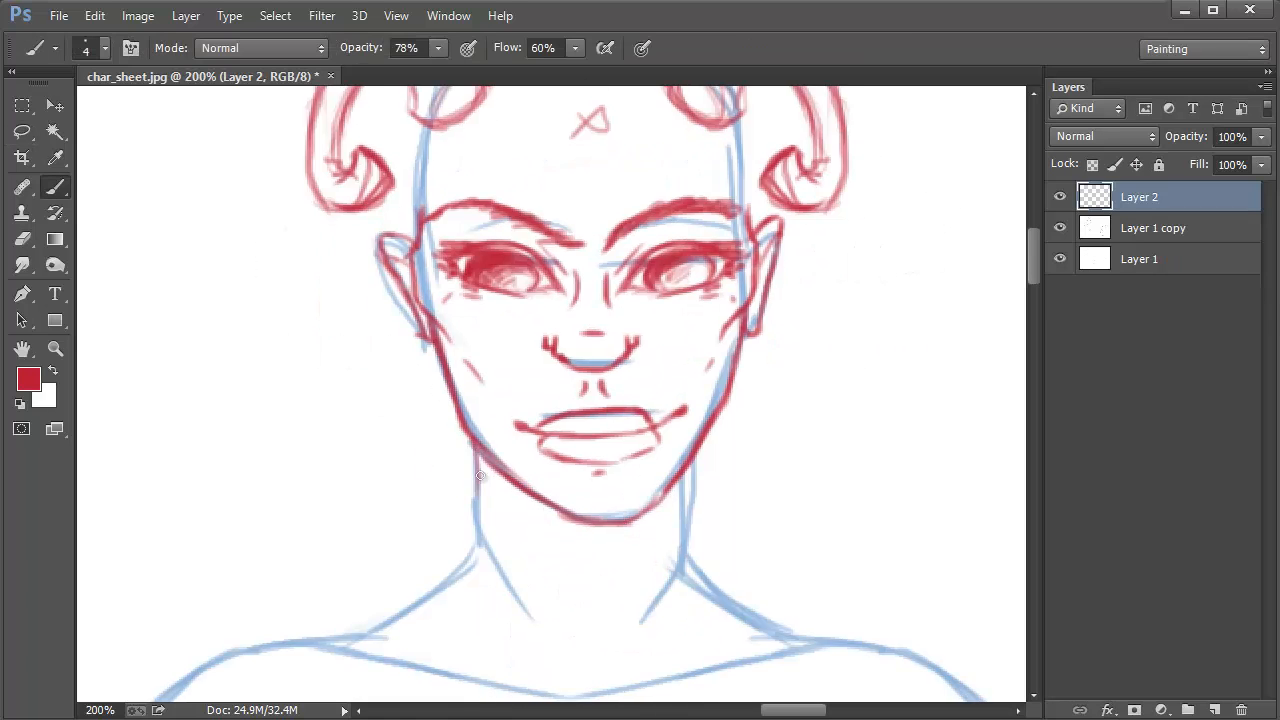
pyautogui.scroll(-3)
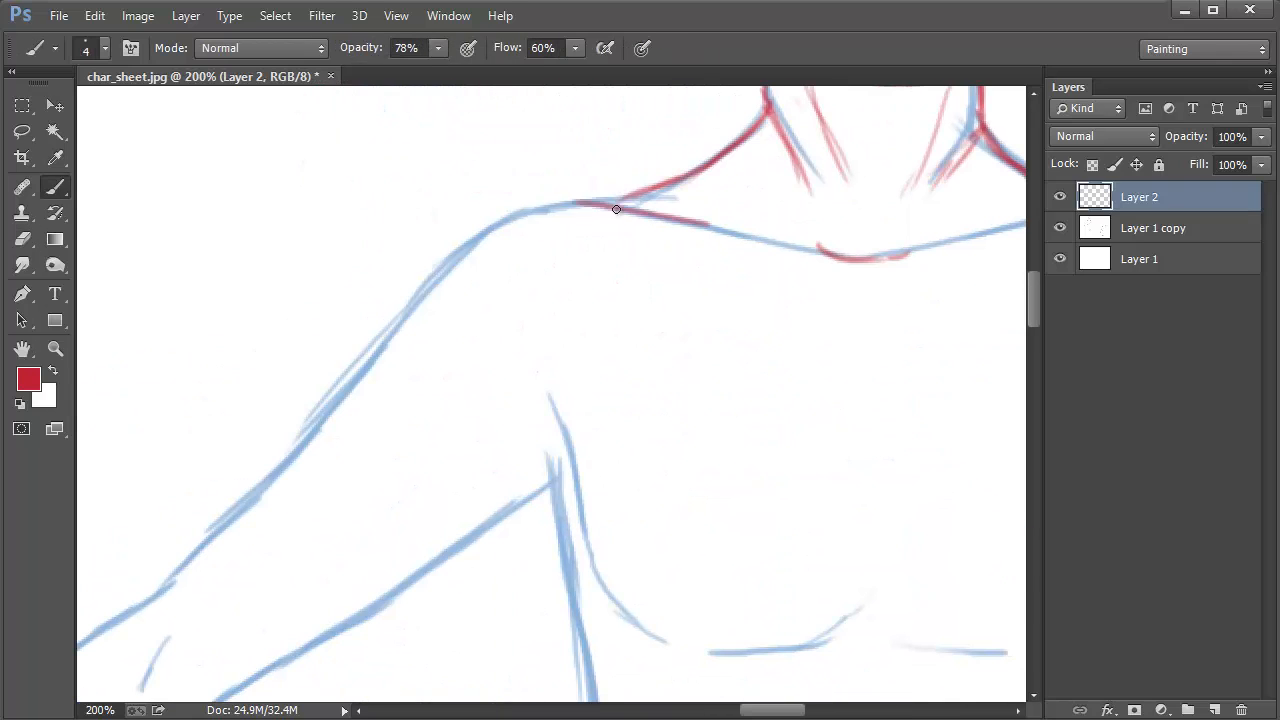
# Scroll to the torso and trace its side contour in red.
pyautogui.scroll(-3)
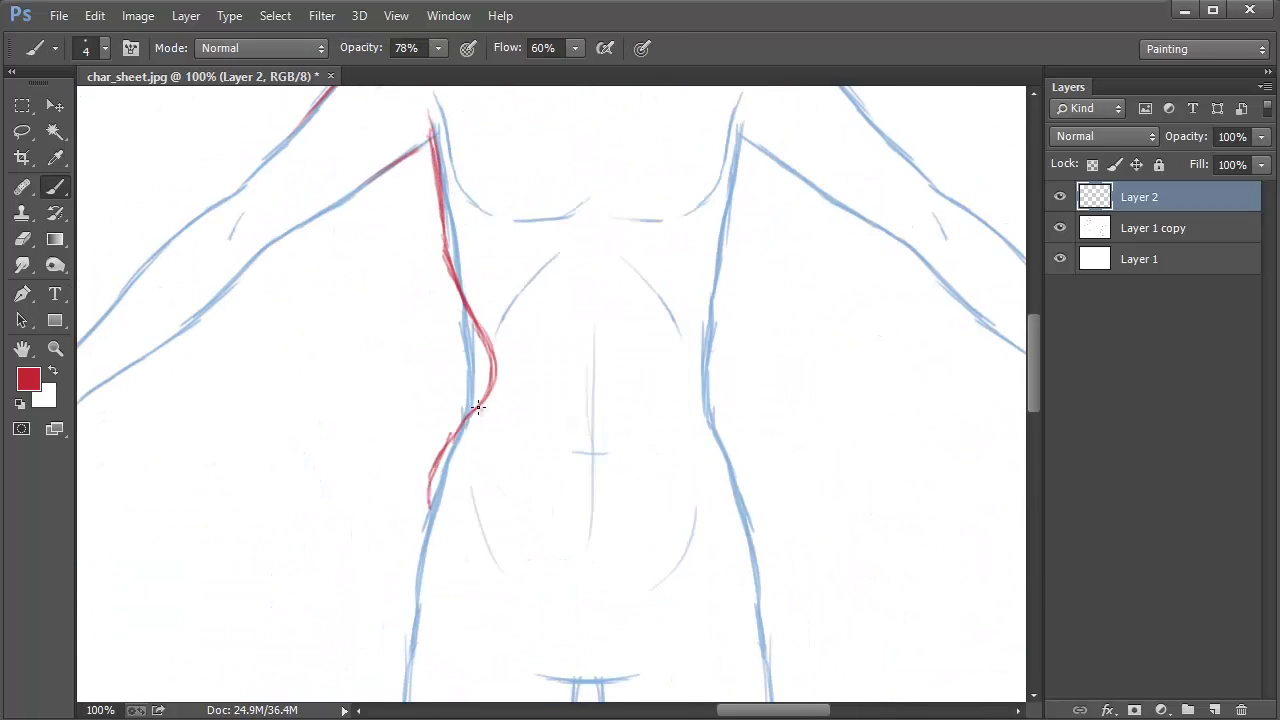
pyautogui.moveTo(476, 408); pyautogui.dragTo(630, 334)
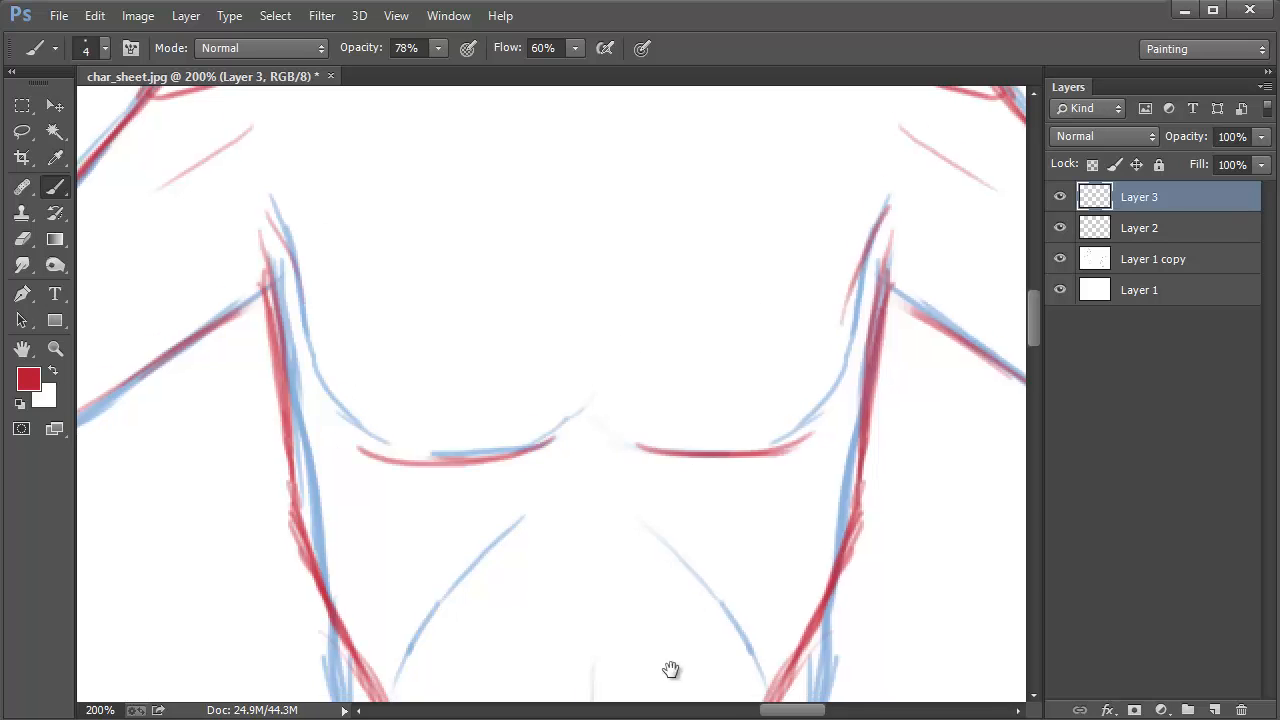
pyautogui.click(56, 348)
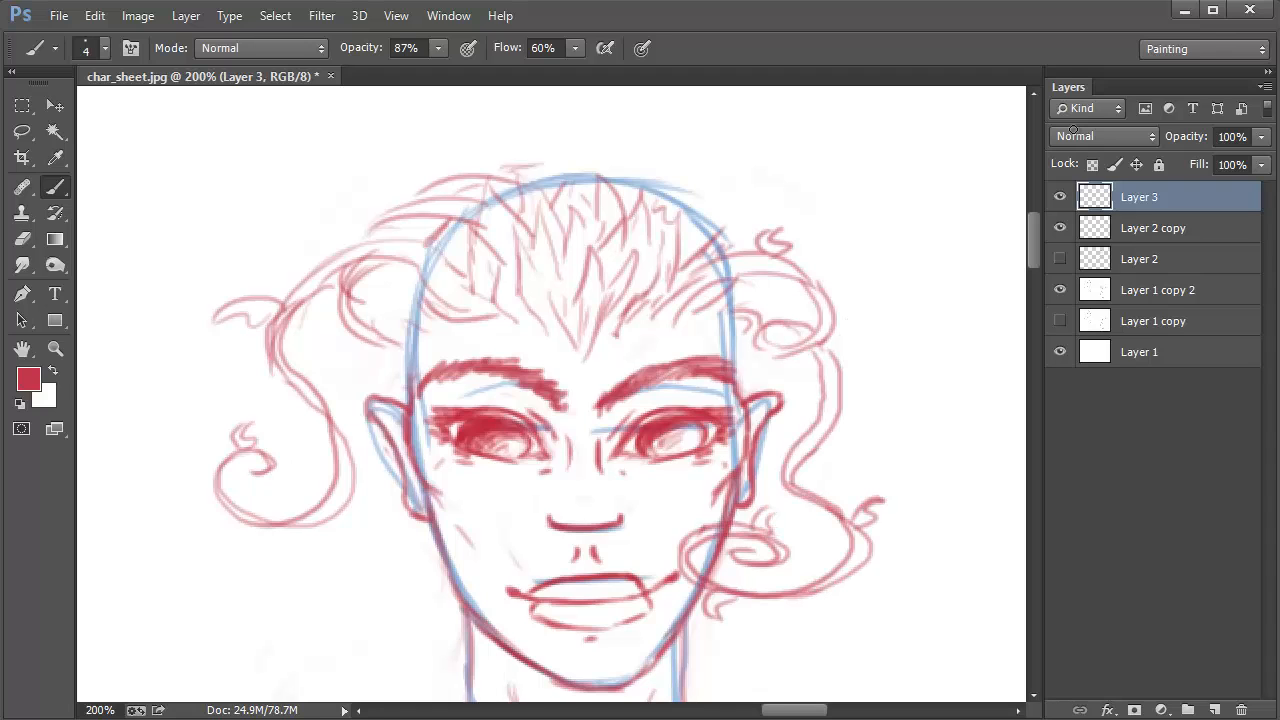
# Scroll down the figure while drawing long curly red hair past the shoulders.
pyautogui.scroll(-3)
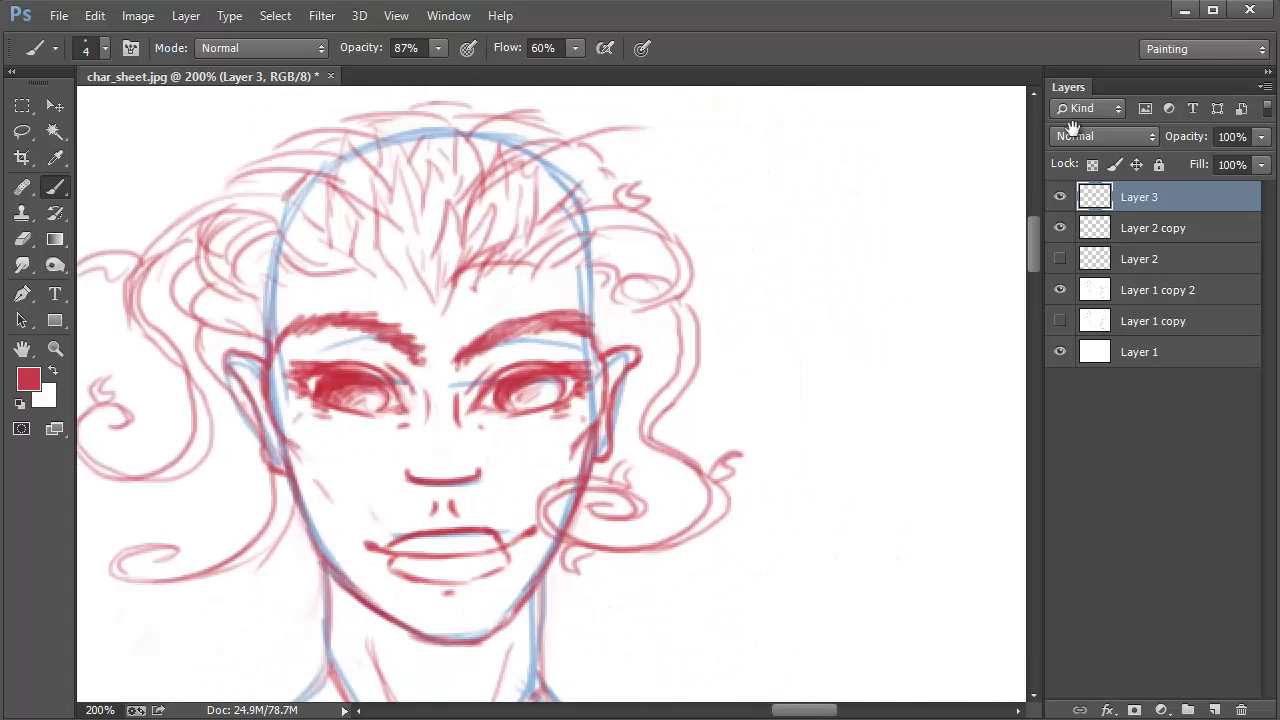
pyautogui.scroll(-3)
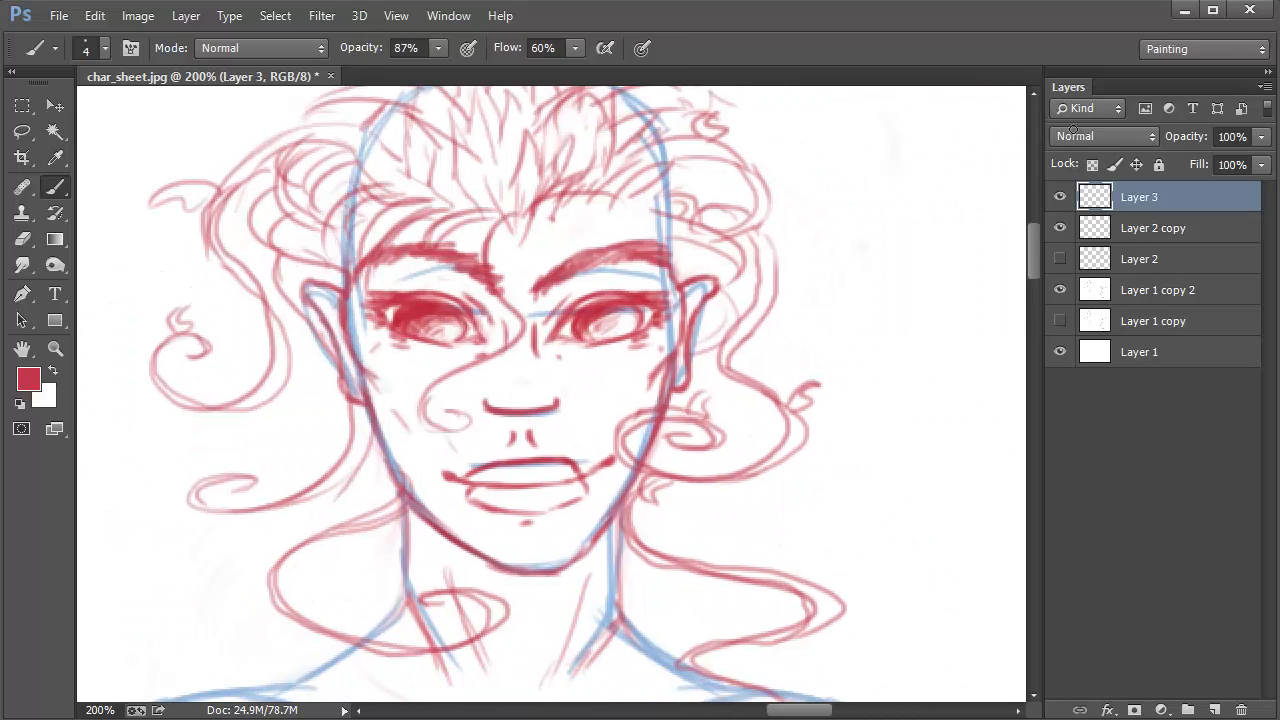
pyautogui.scroll(-3)
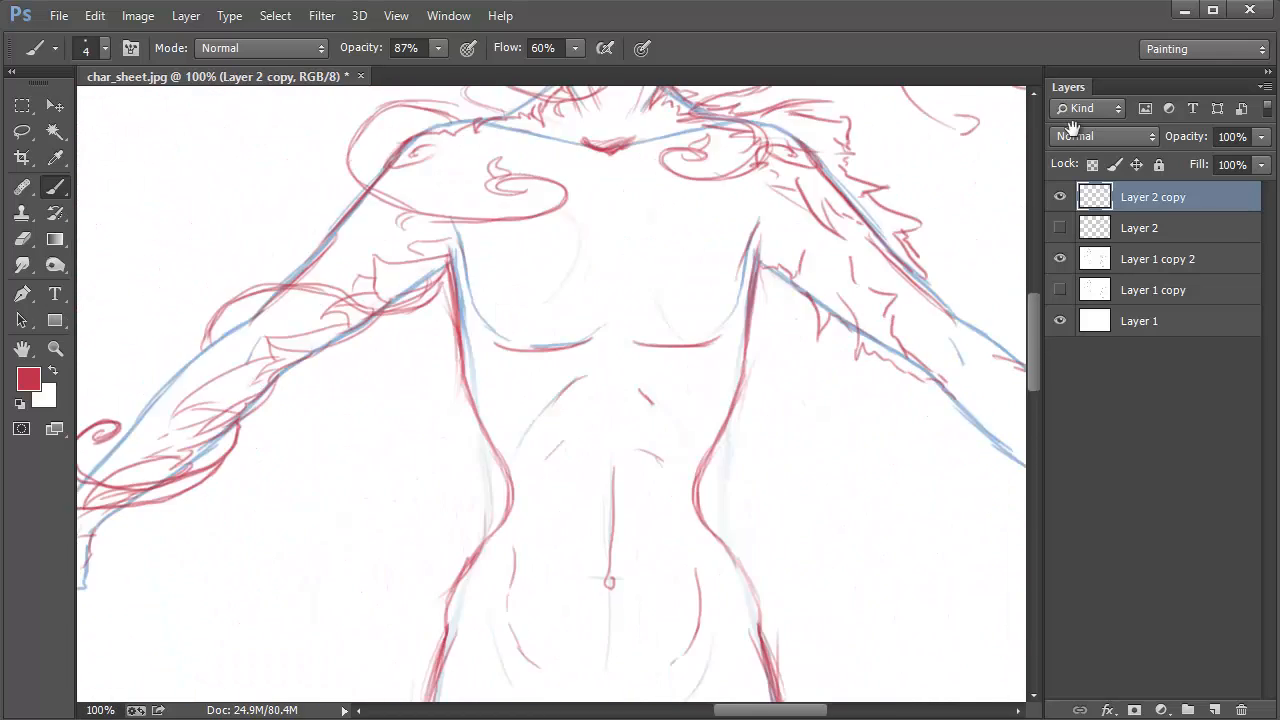
pyautogui.scroll(-3)
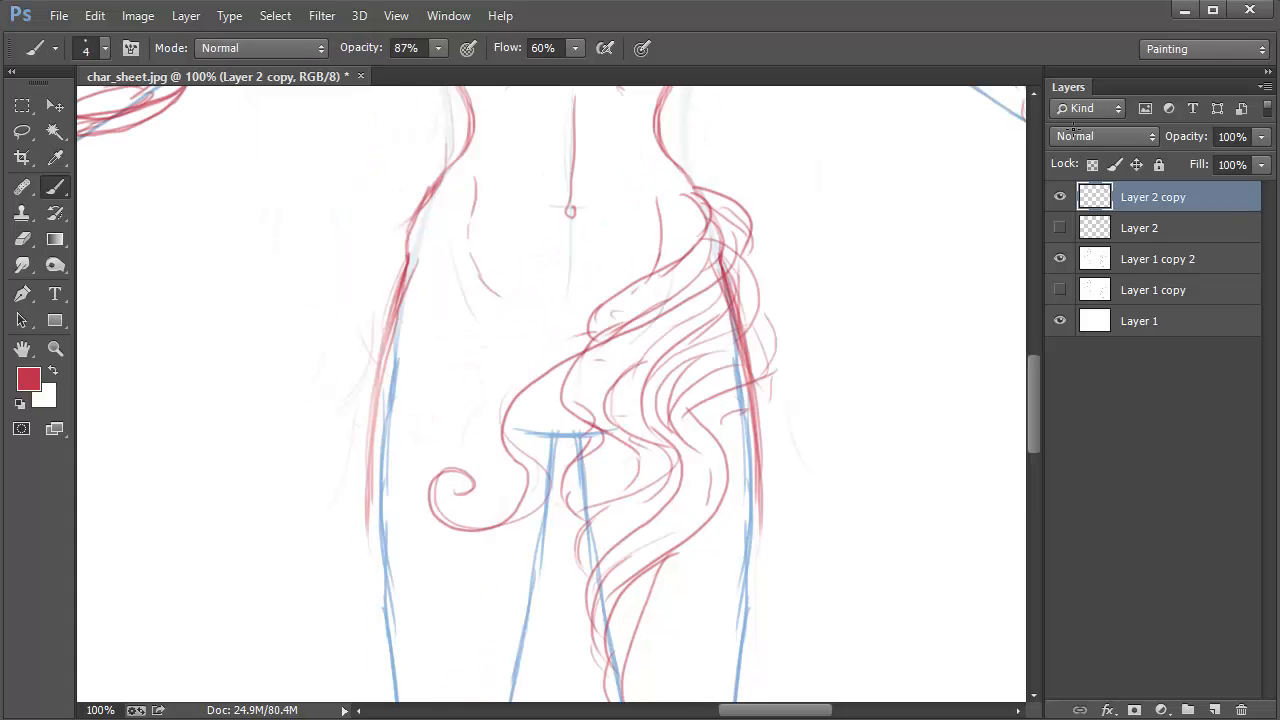
pyautogui.scroll(-3)
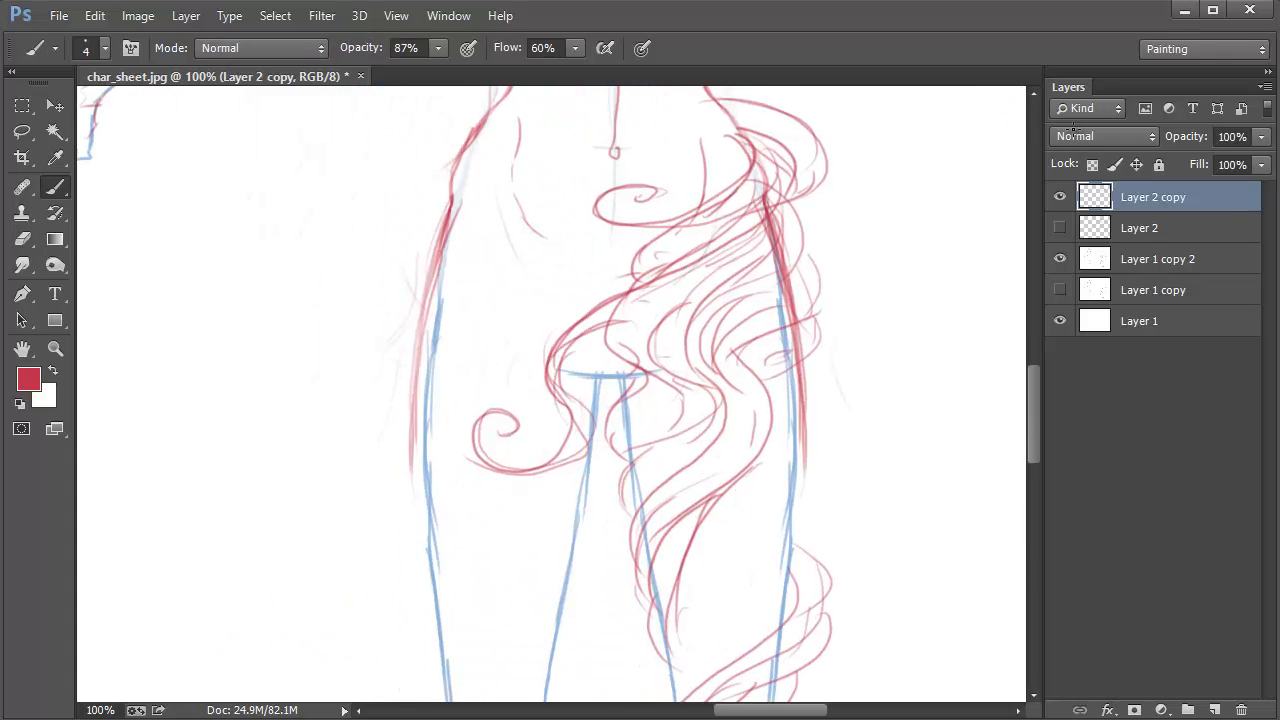
pyautogui.scroll(-3)
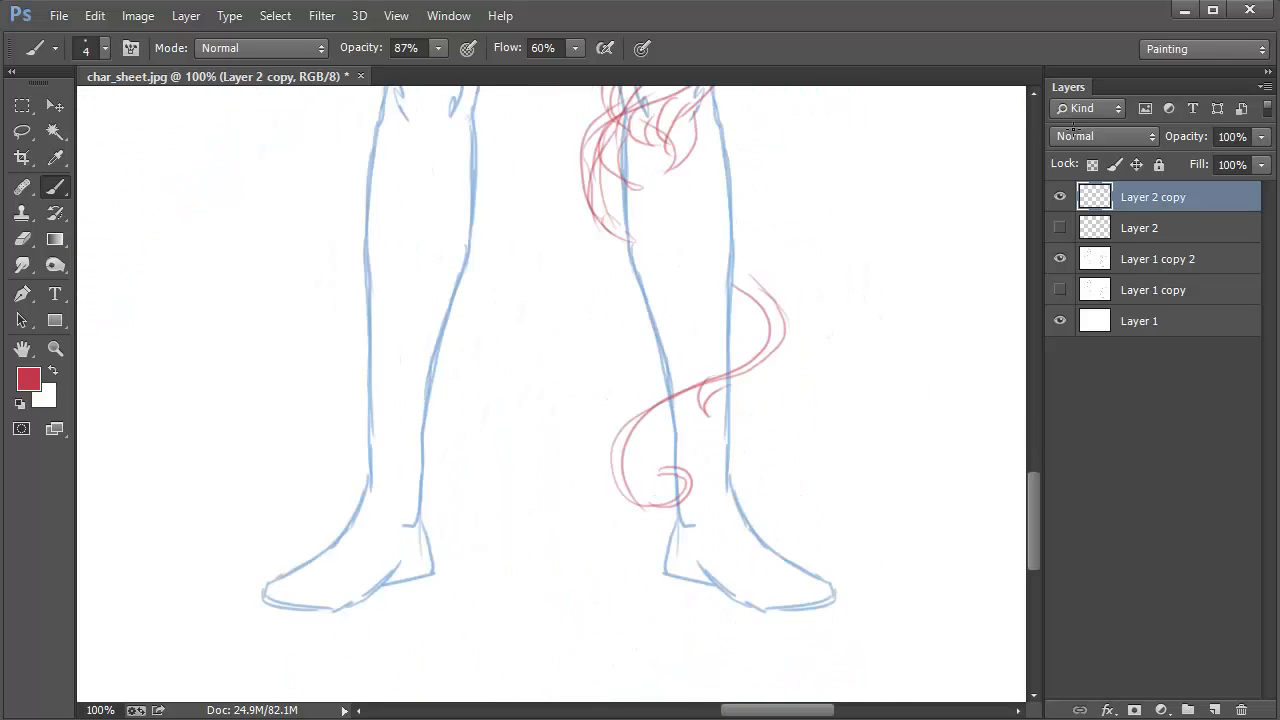